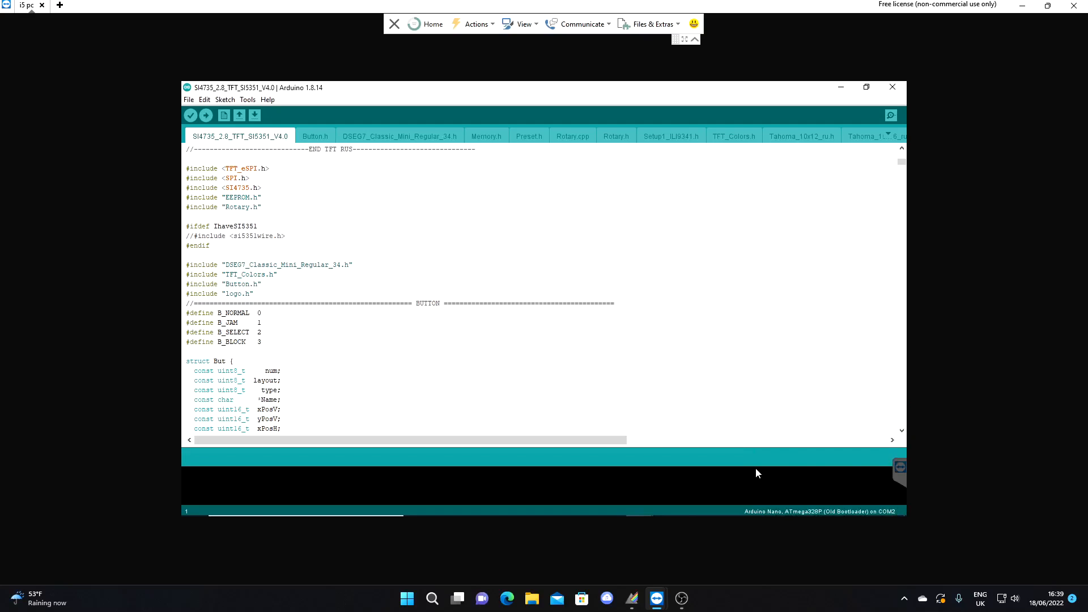
pyautogui.moveTo(756, 454)
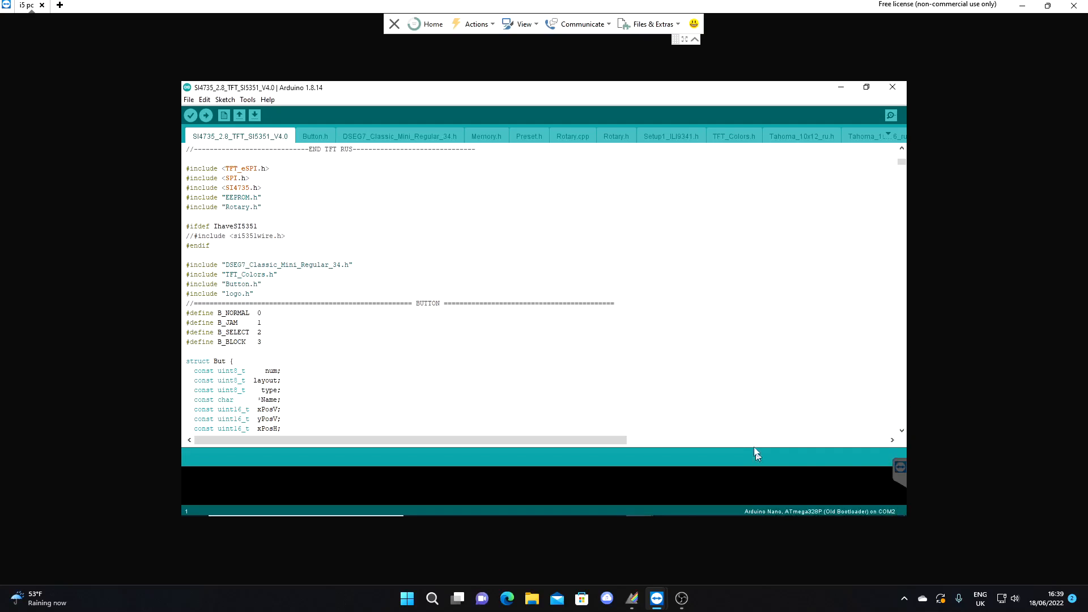
pyautogui.moveTo(626, 201)
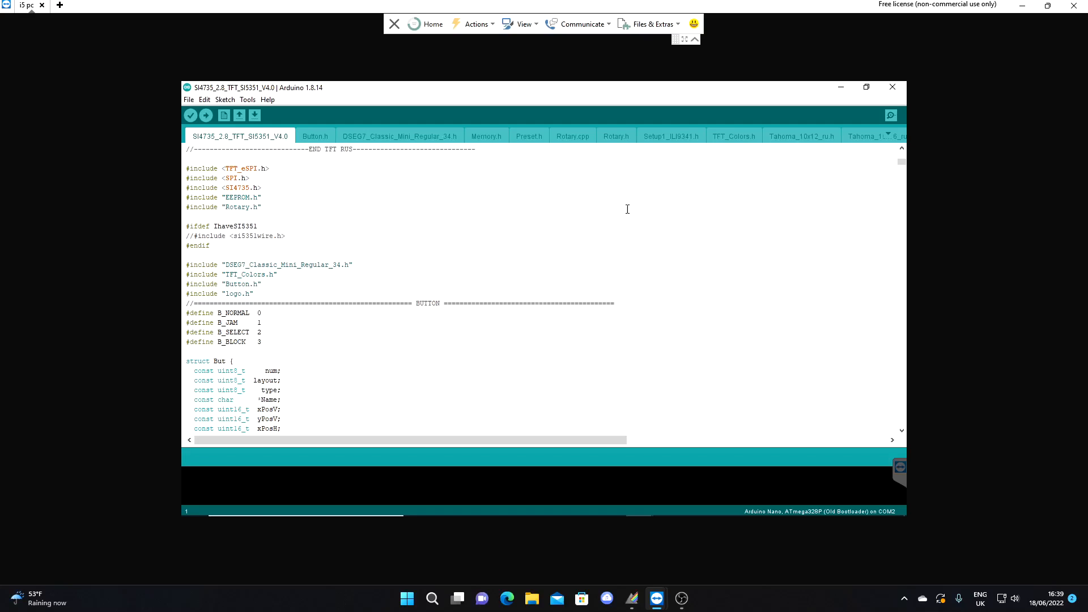
pyautogui.moveTo(590, 246)
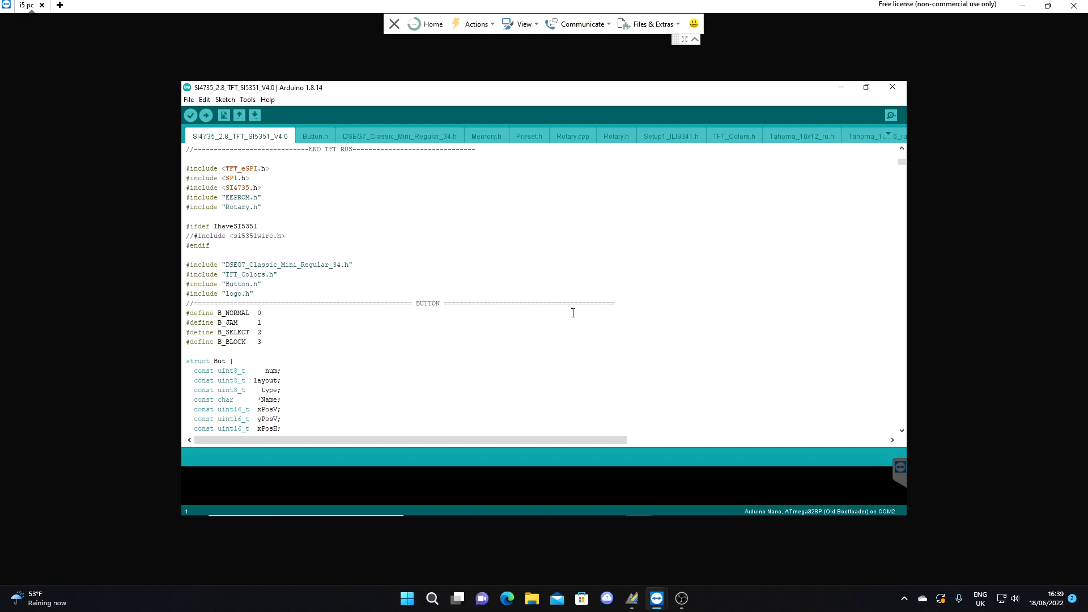
pyautogui.moveTo(570, 292)
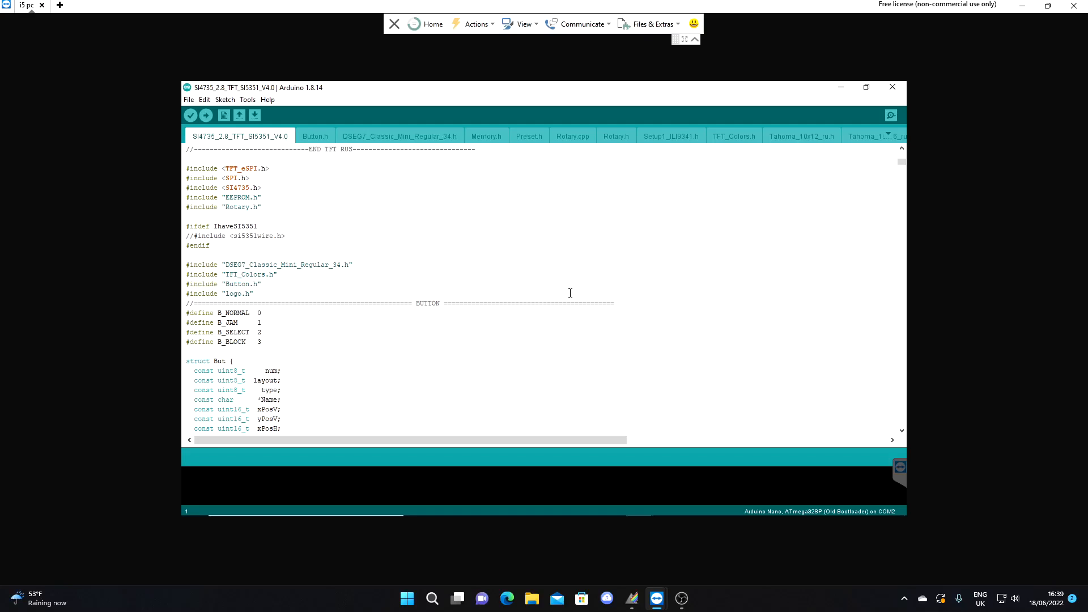
# Scroll the main sketch to the RetroBand struct and the start of the bandRetro table.
pyautogui.scroll(-3)
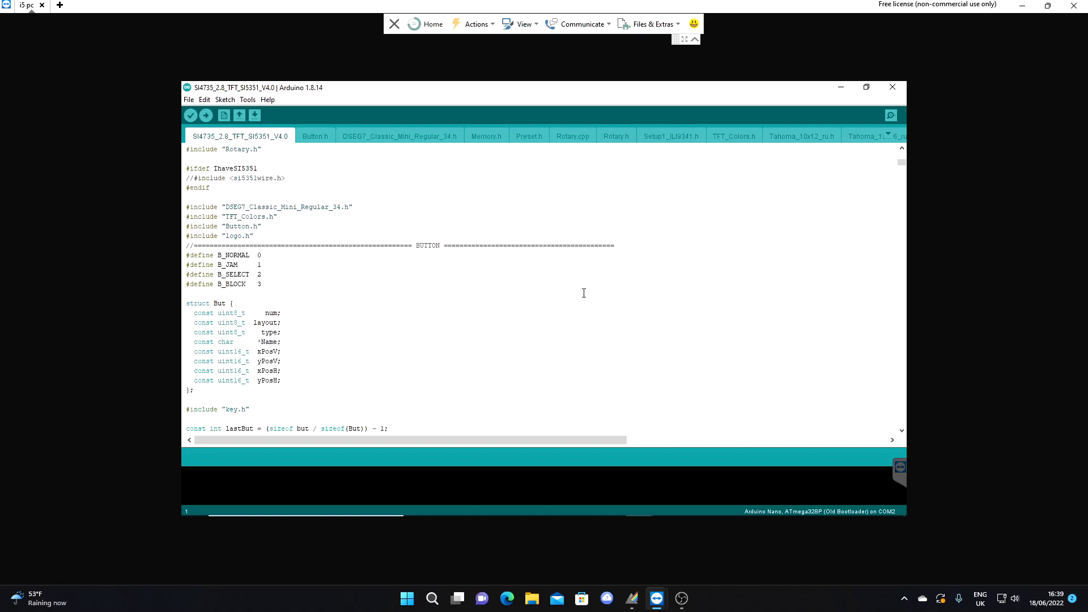
pyautogui.scroll(-3)
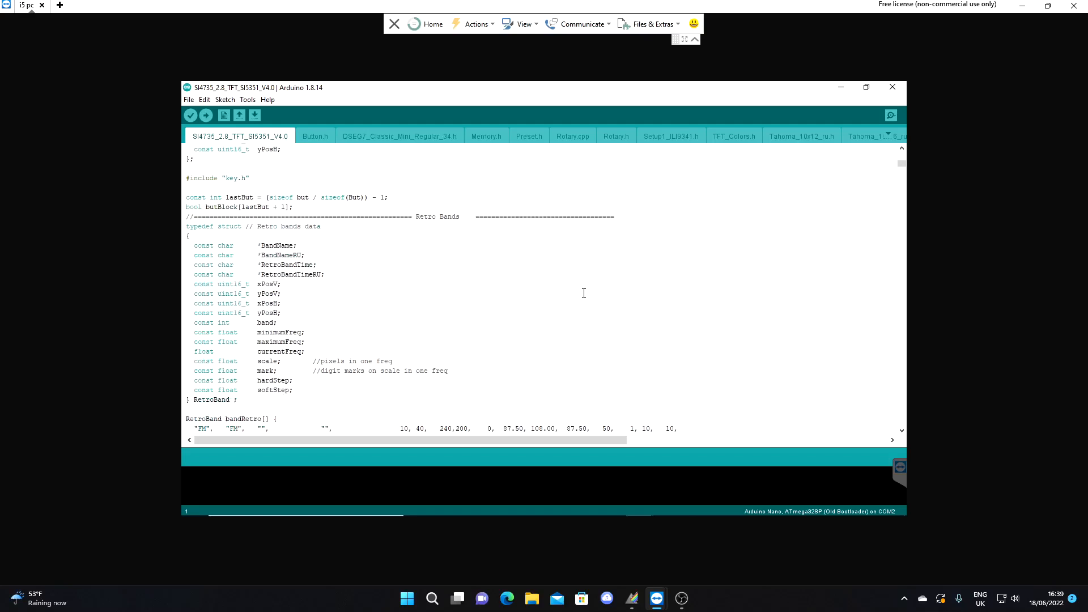
pyautogui.scroll(3)
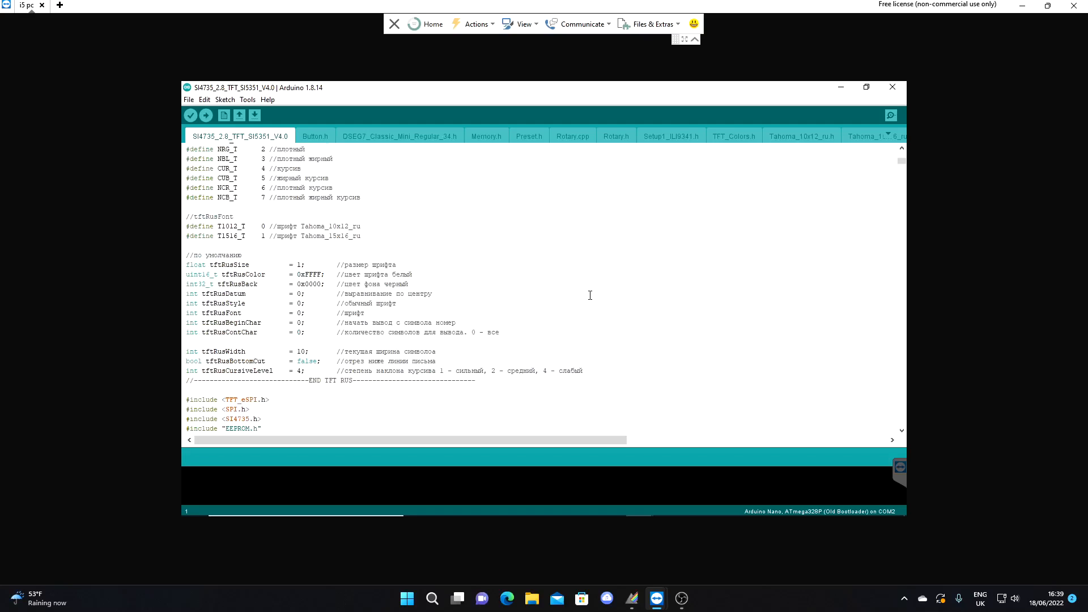
pyautogui.scroll(3)
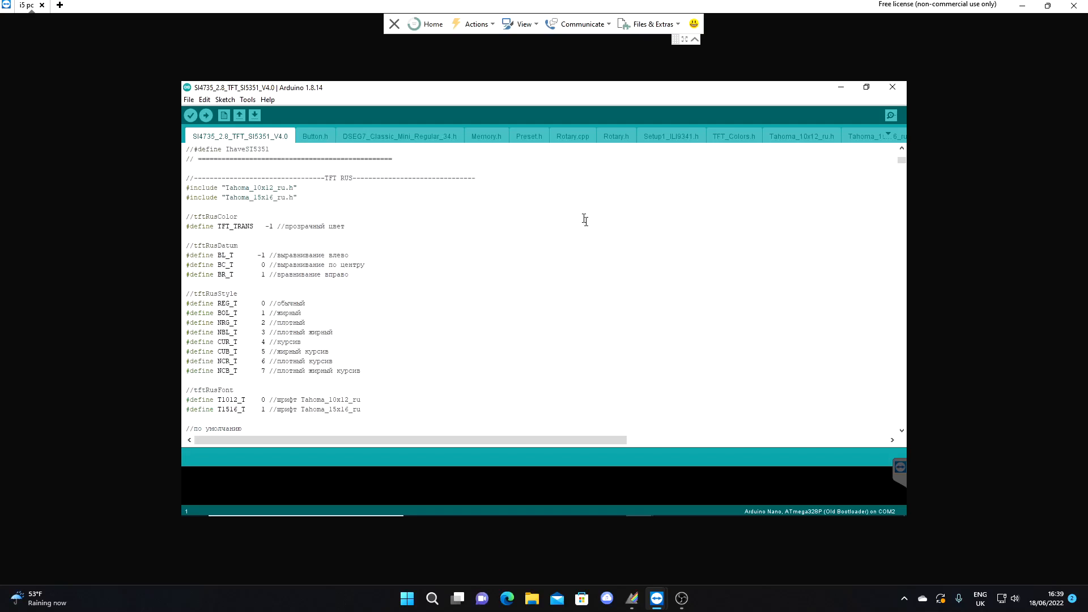
pyautogui.moveTo(591, 275)
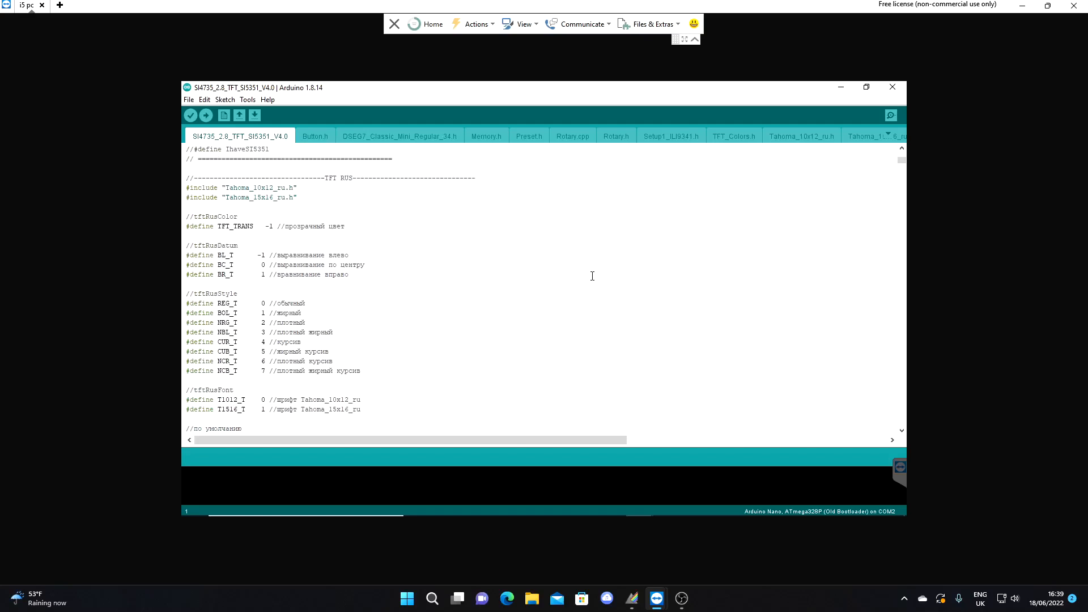
pyautogui.scroll(3)
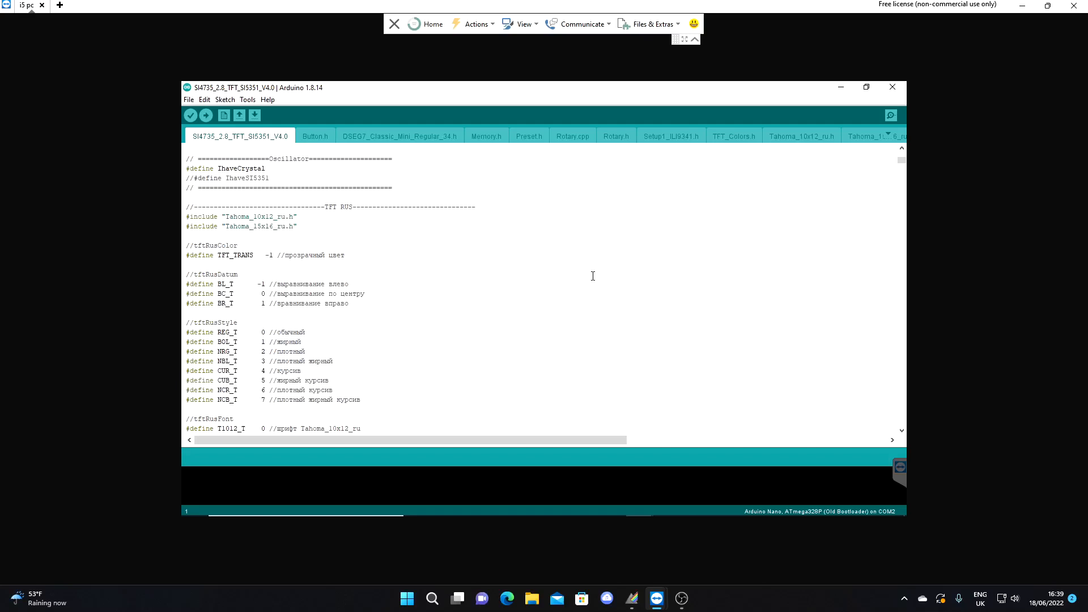
pyautogui.moveTo(591, 270)
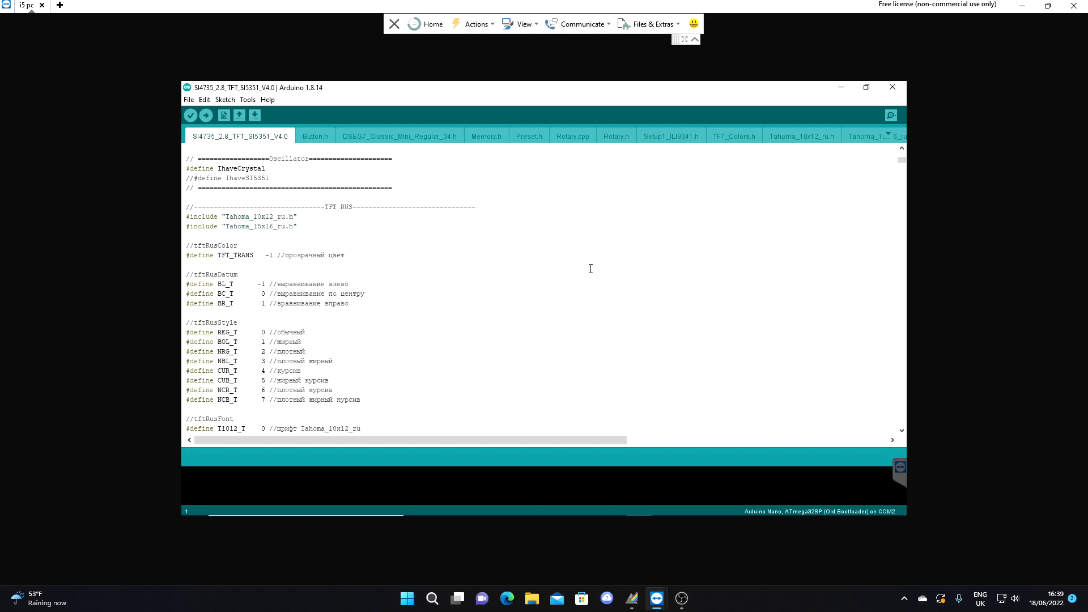
pyautogui.scroll(-3)
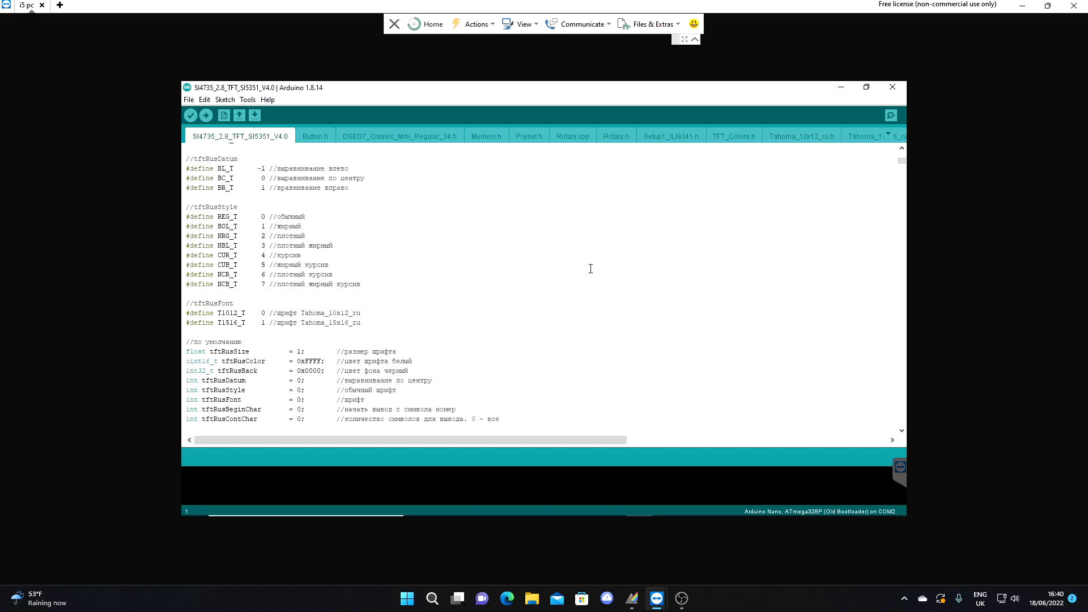
pyautogui.scroll(-3)
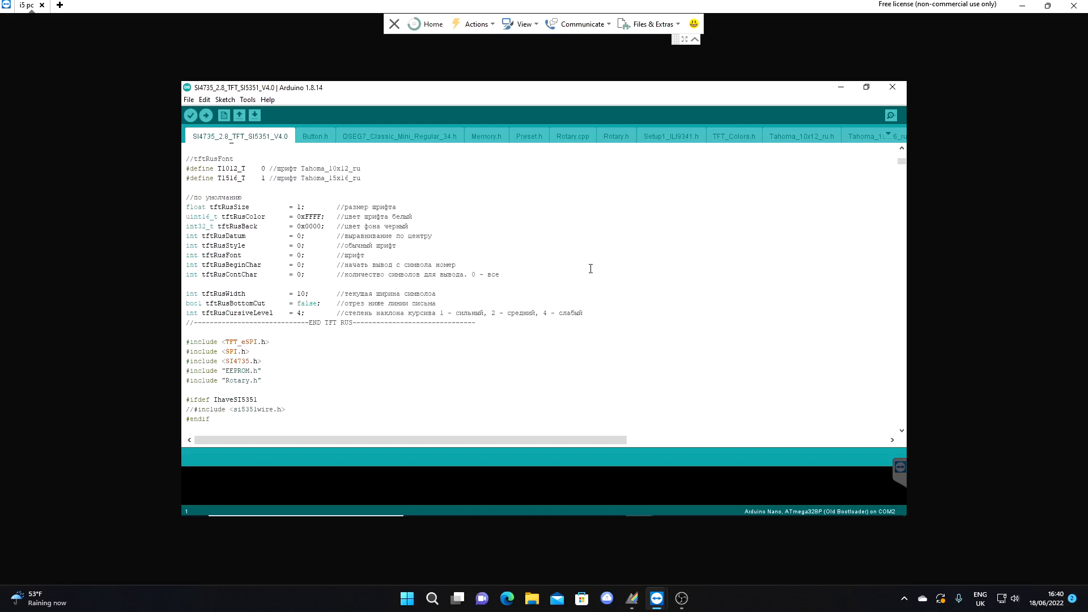
pyautogui.scroll(-3)
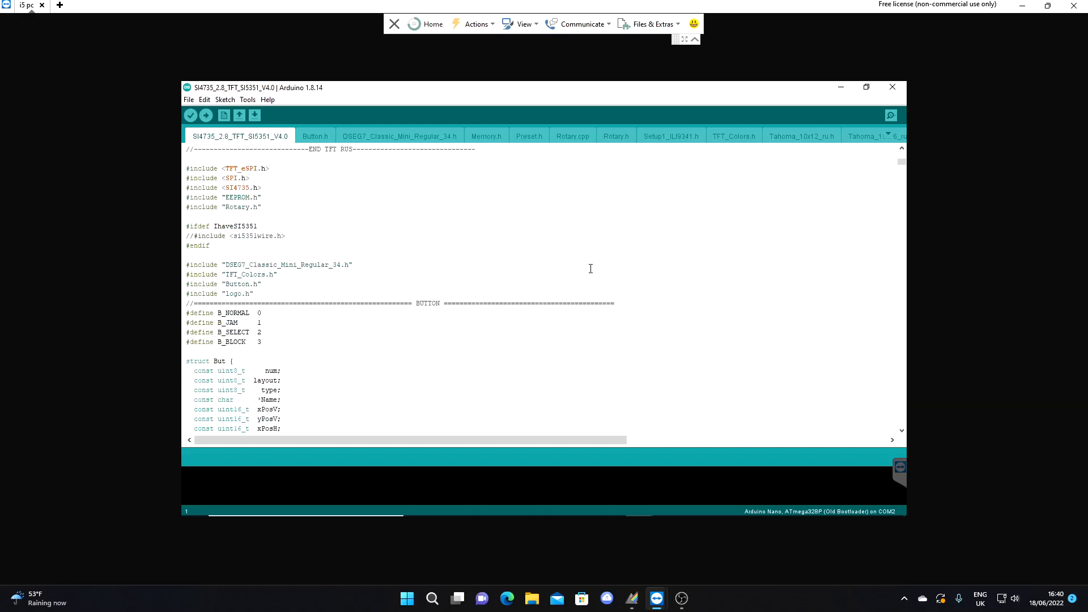
pyautogui.scroll(-3)
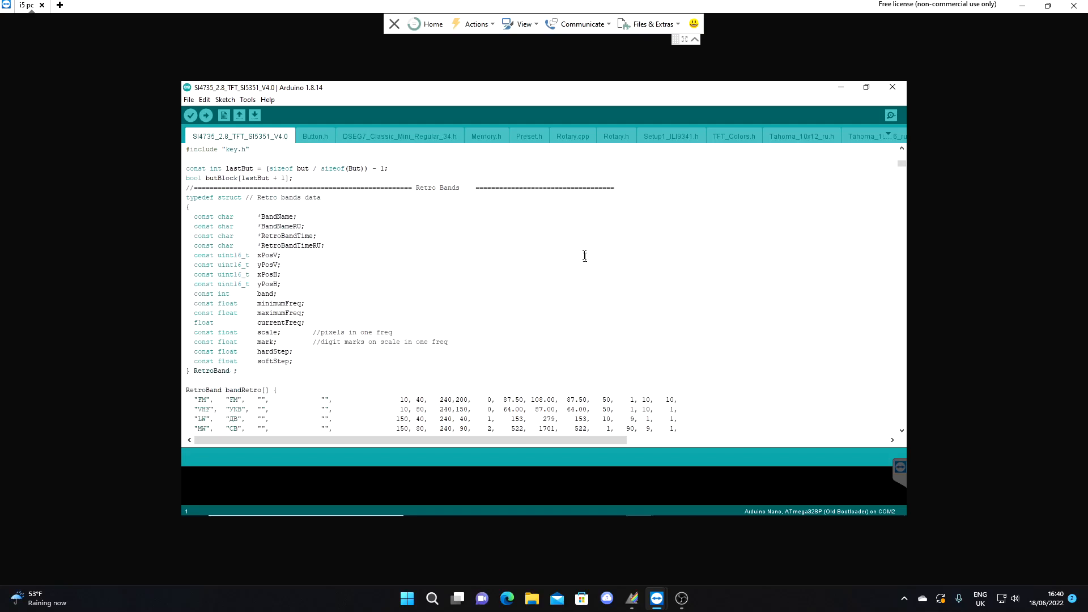
pyautogui.scroll(-3)
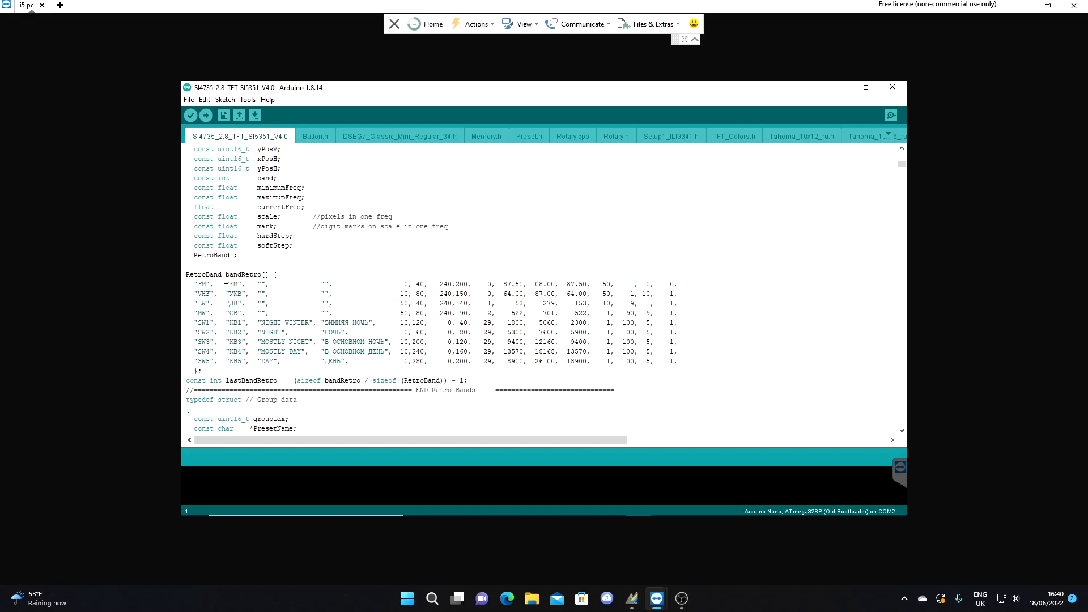
pyautogui.moveTo(330, 274)
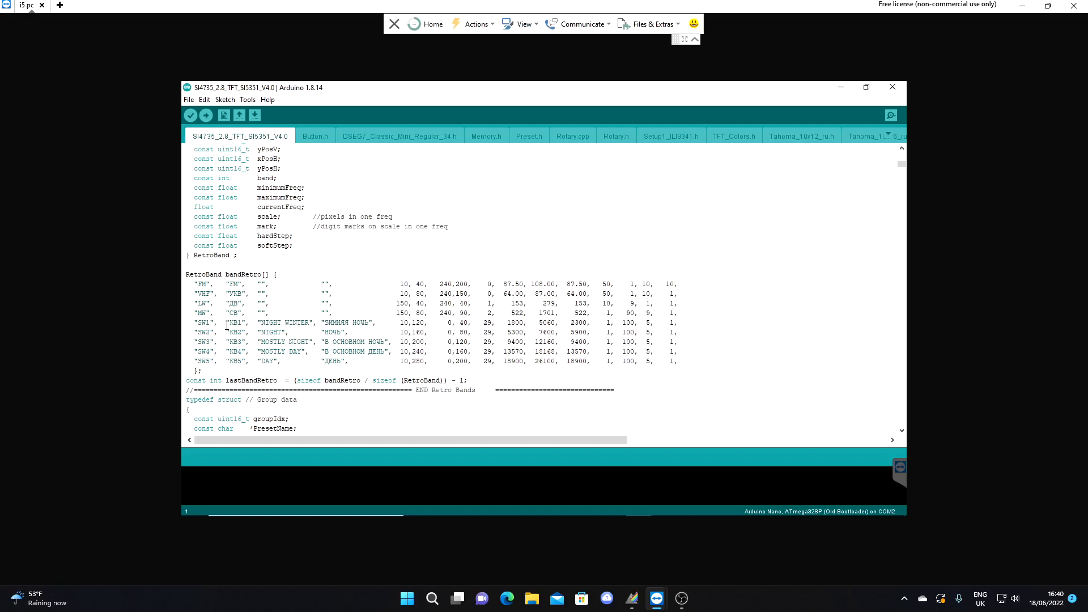
pyautogui.scroll(-3)
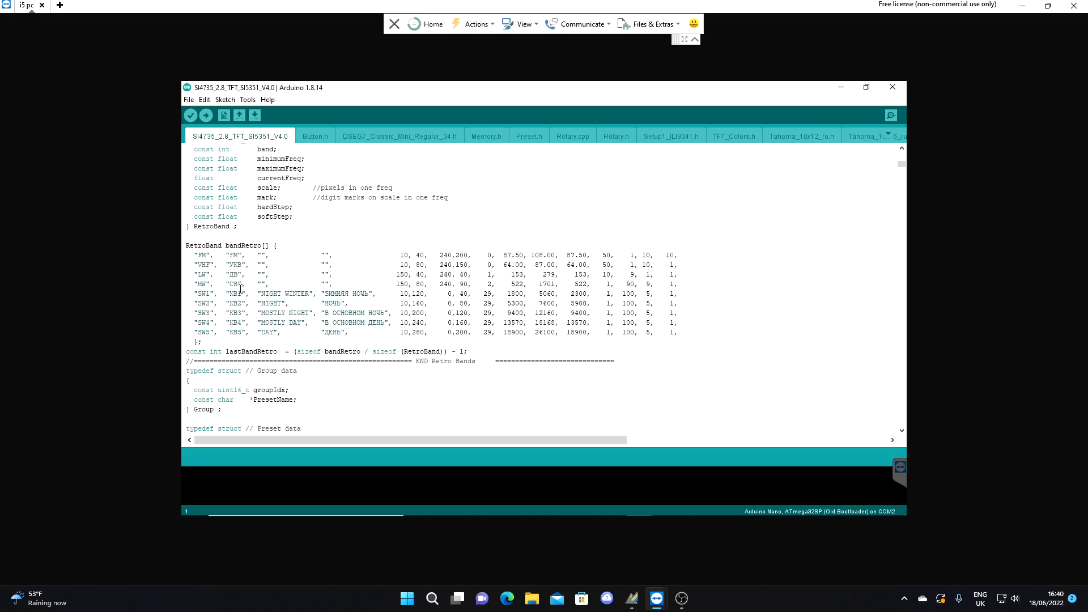
pyautogui.moveTo(295, 315)
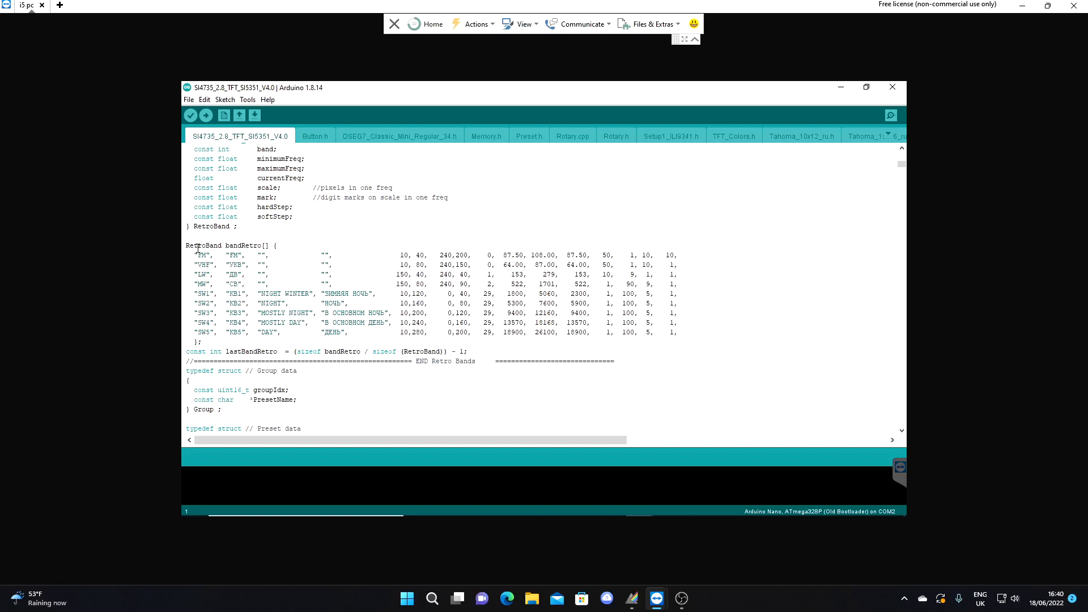
pyautogui.moveTo(307, 289)
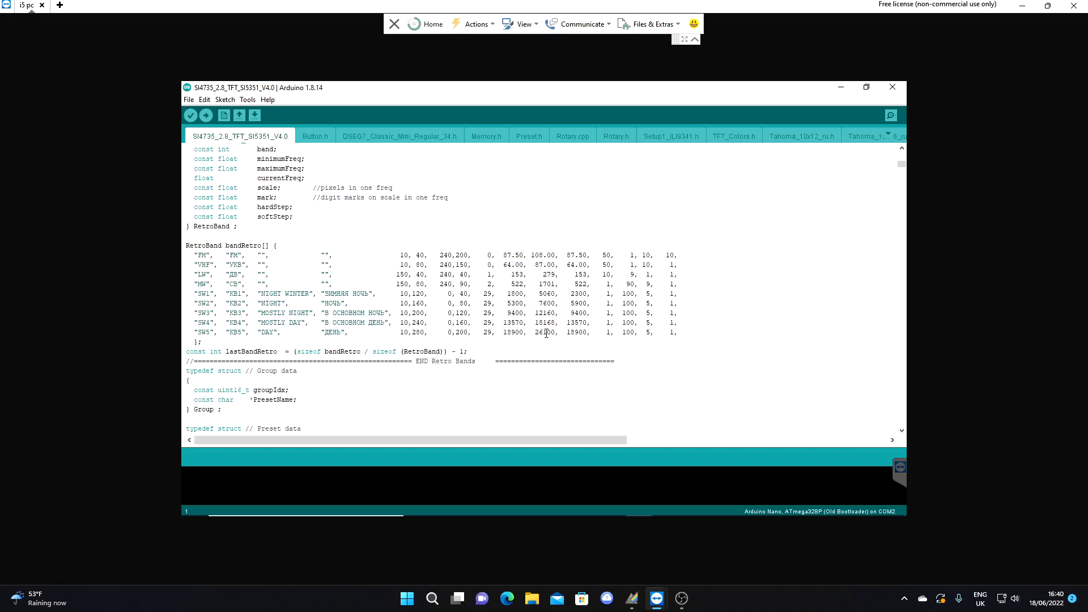
# Scroll down to the Band struct and the band[] table from FM through 16M.
pyautogui.scroll(-3)
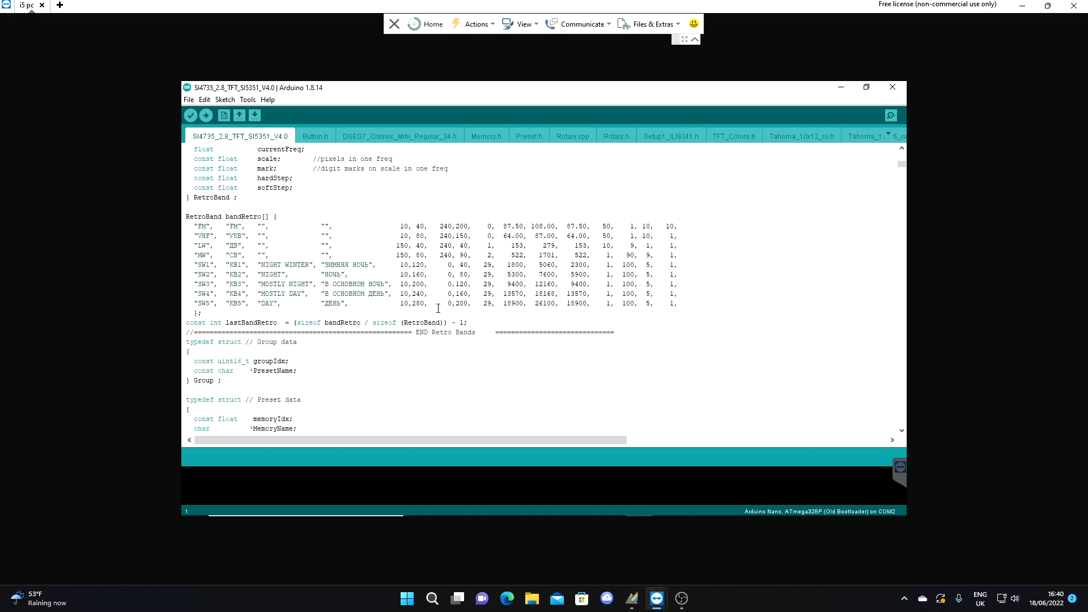
pyautogui.scroll(-3)
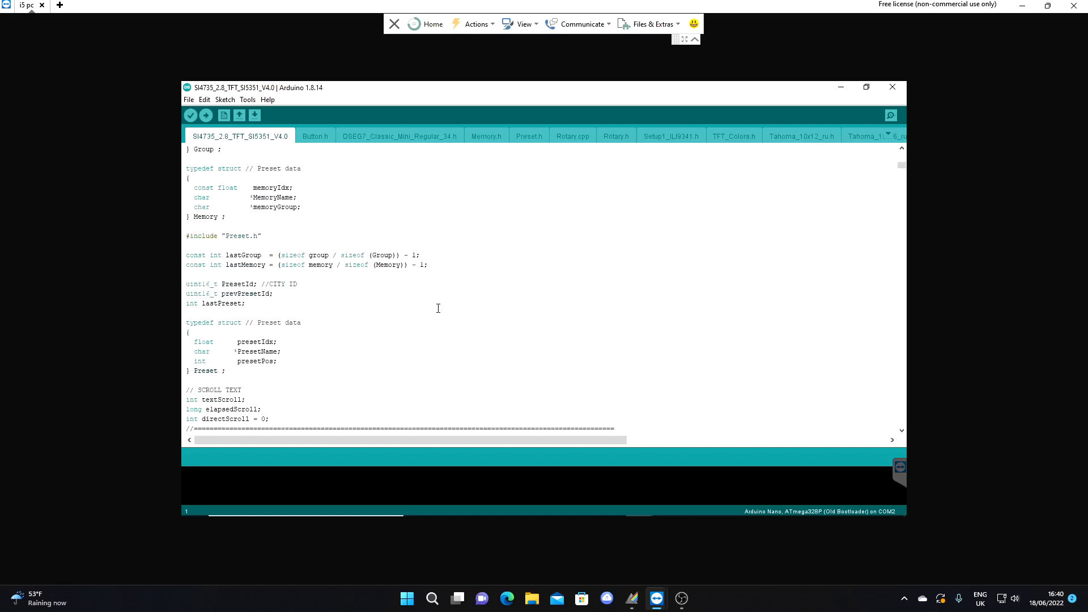
pyautogui.scroll(-3)
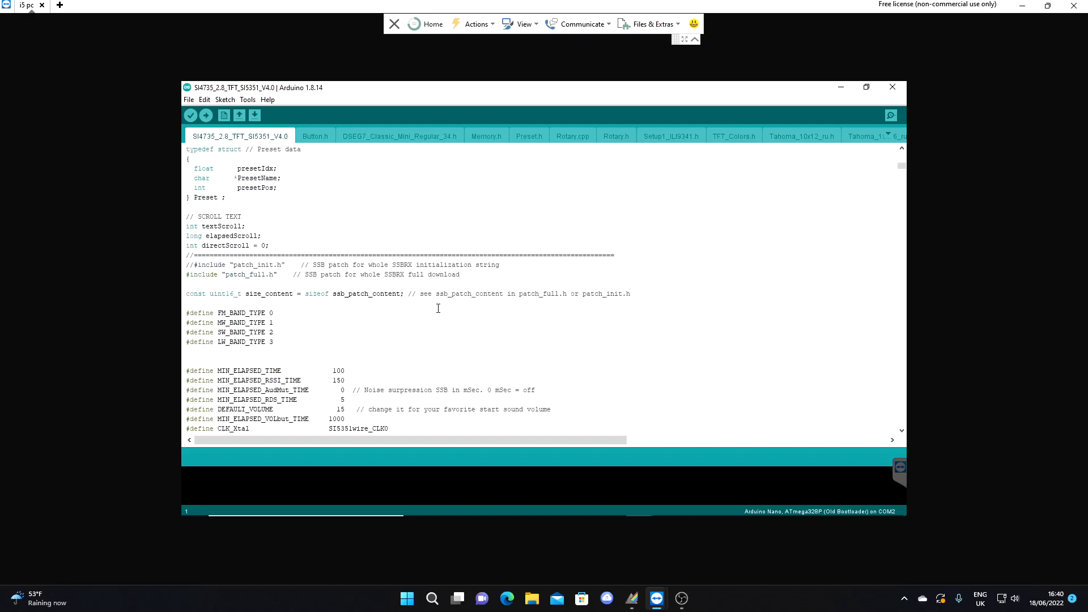
pyautogui.scroll(-3)
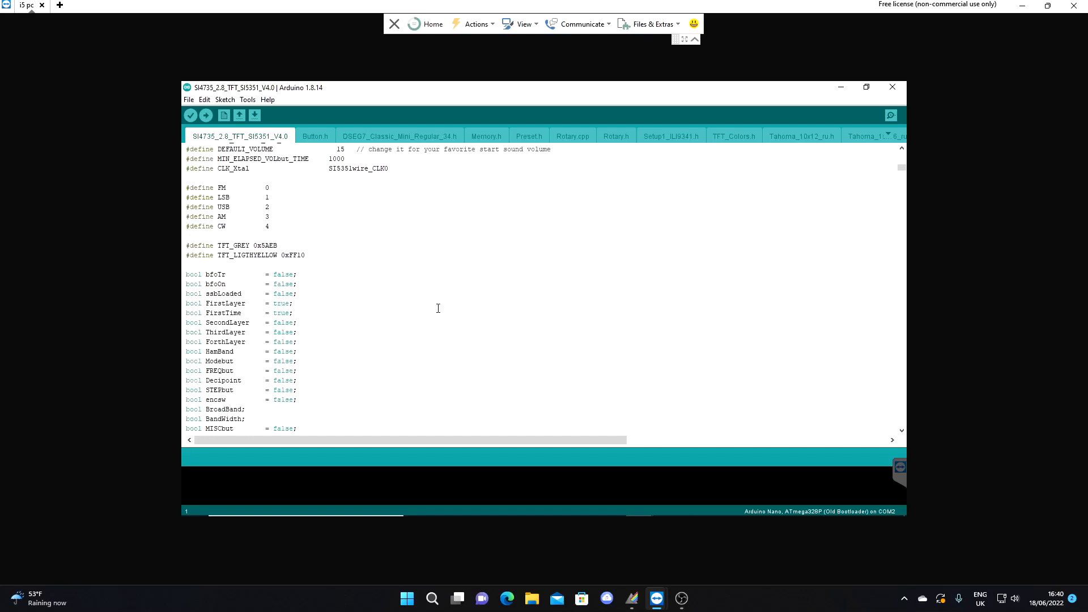
pyautogui.scroll(-3)
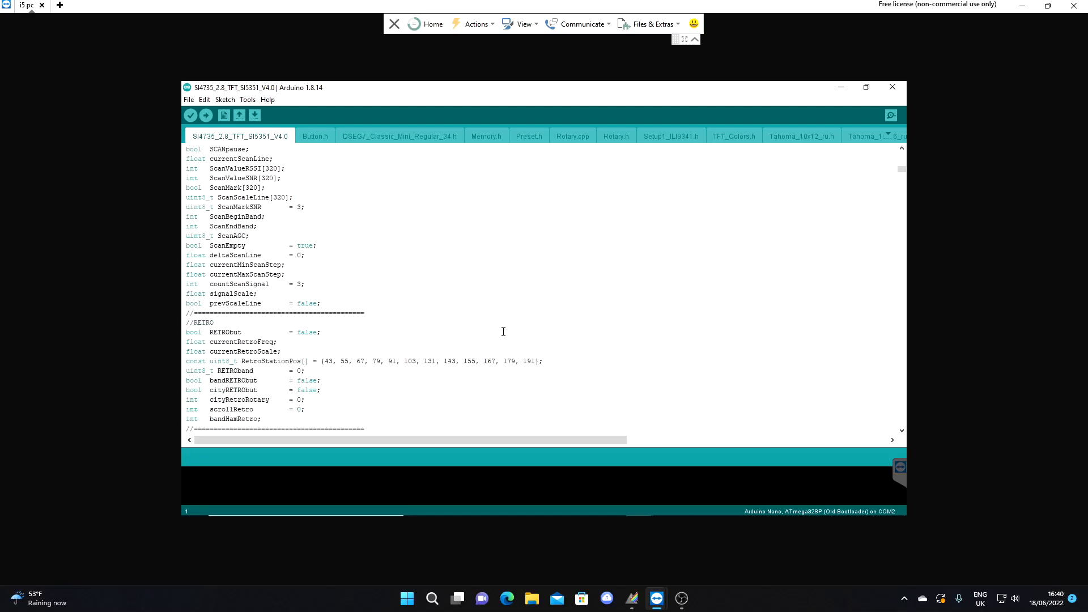
pyautogui.scroll(-3)
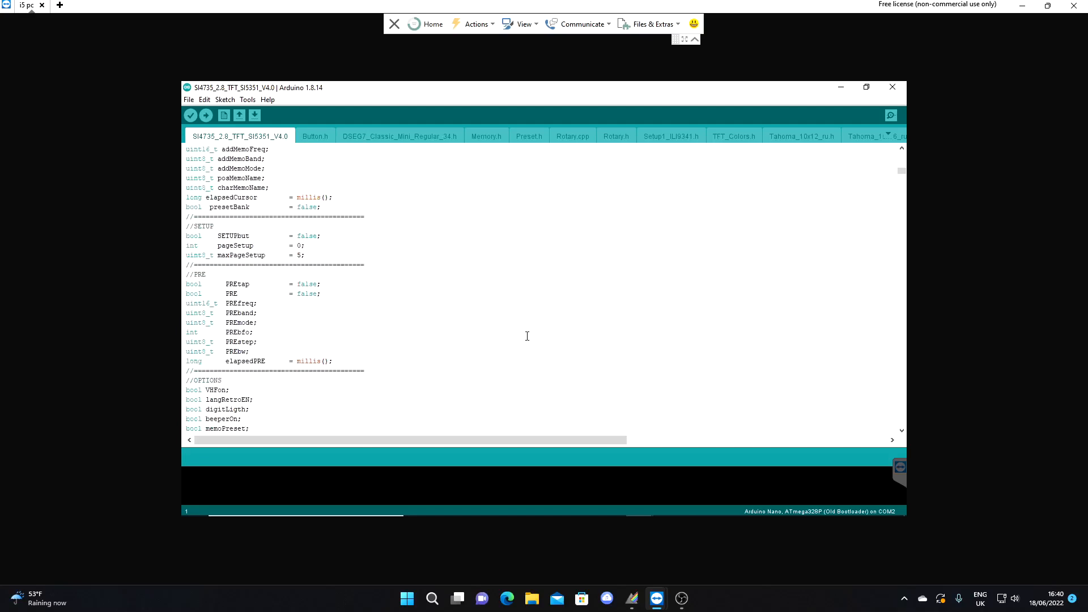
pyautogui.scroll(-3)
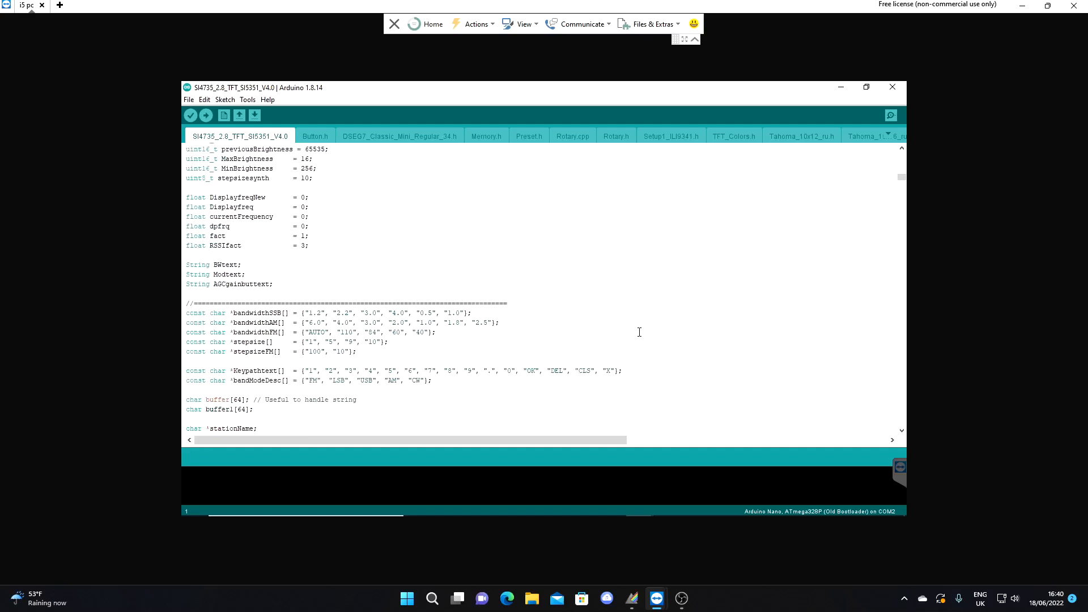
pyautogui.scroll(-3)
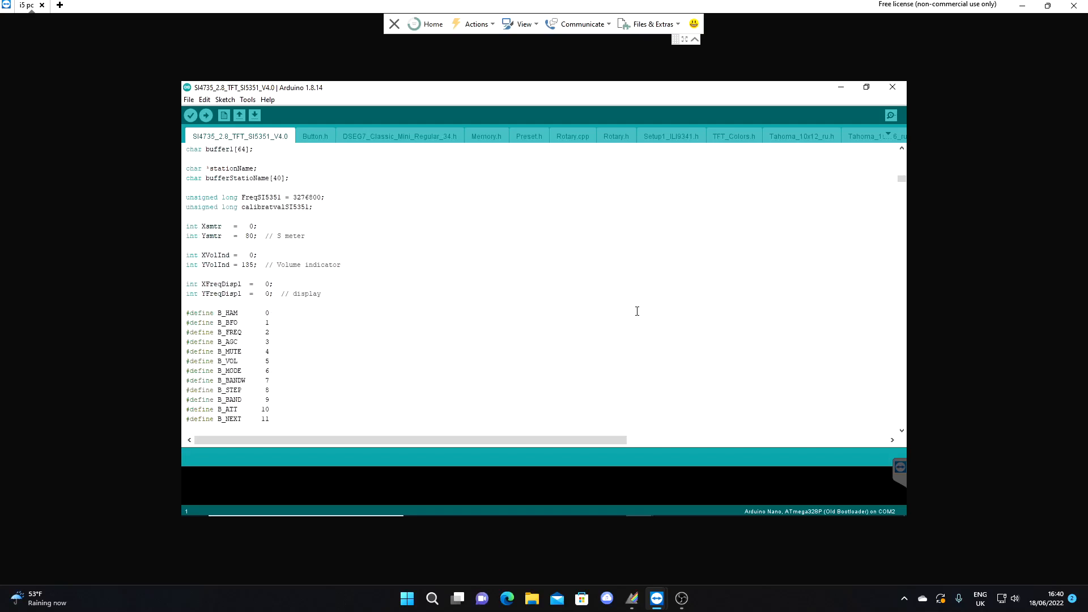
pyautogui.scroll(-3)
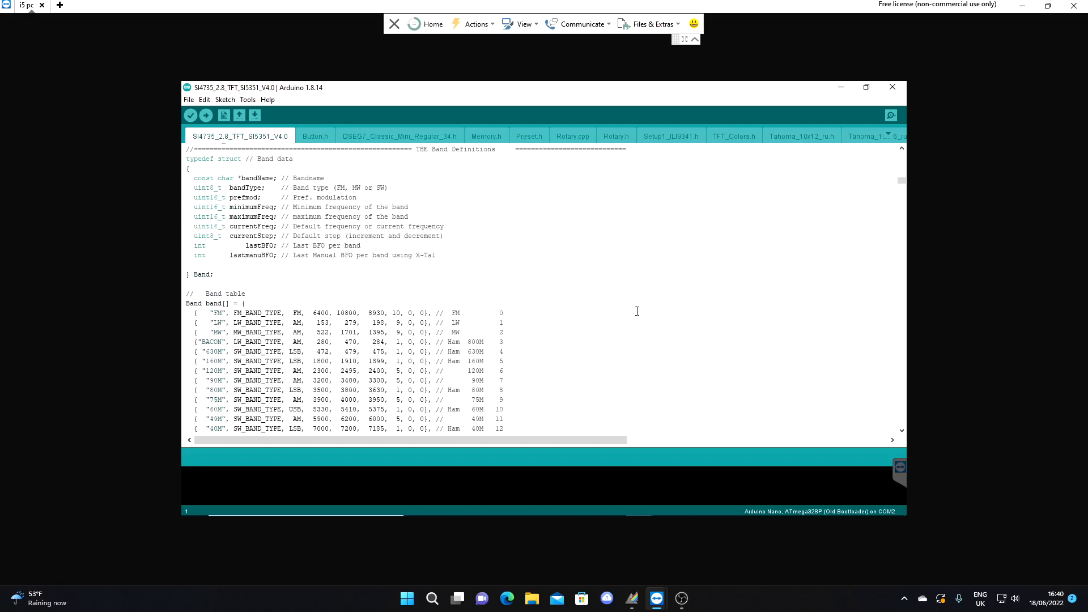
pyautogui.scroll(-3)
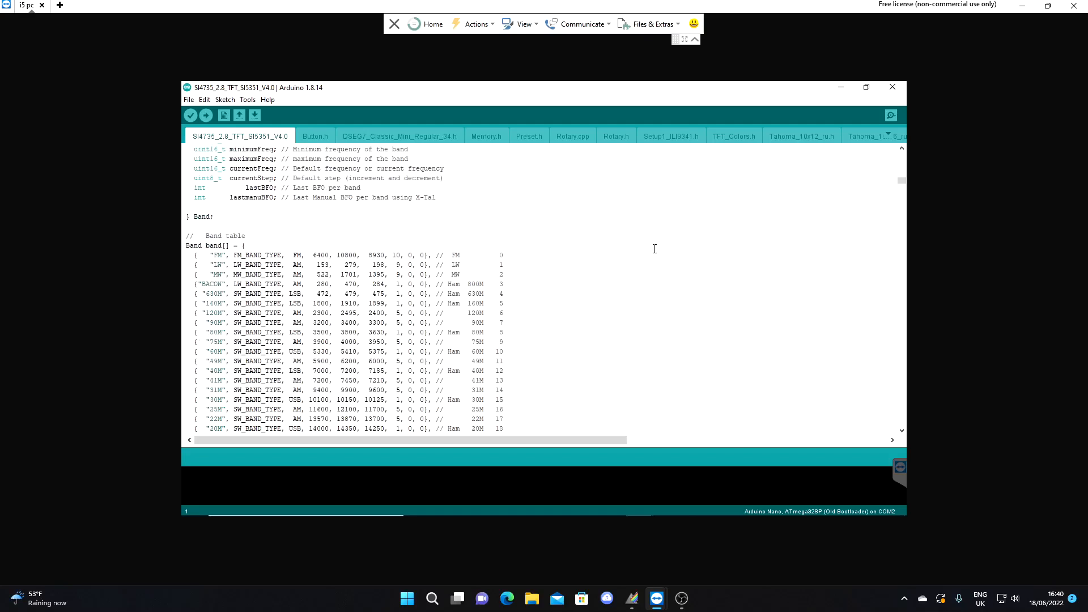
pyautogui.scroll(-3)
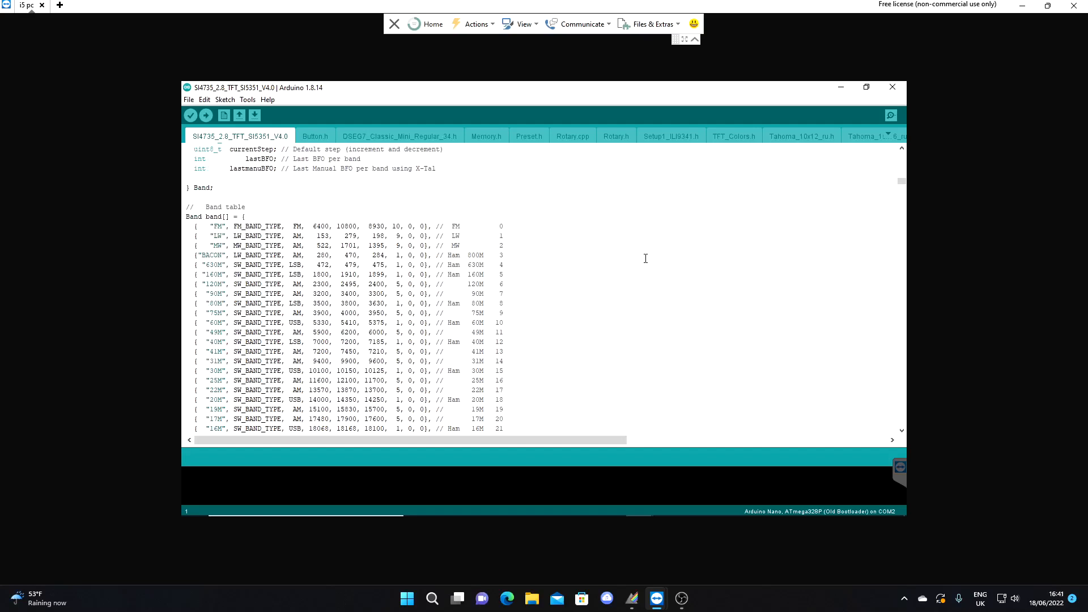
pyautogui.moveTo(623, 270)
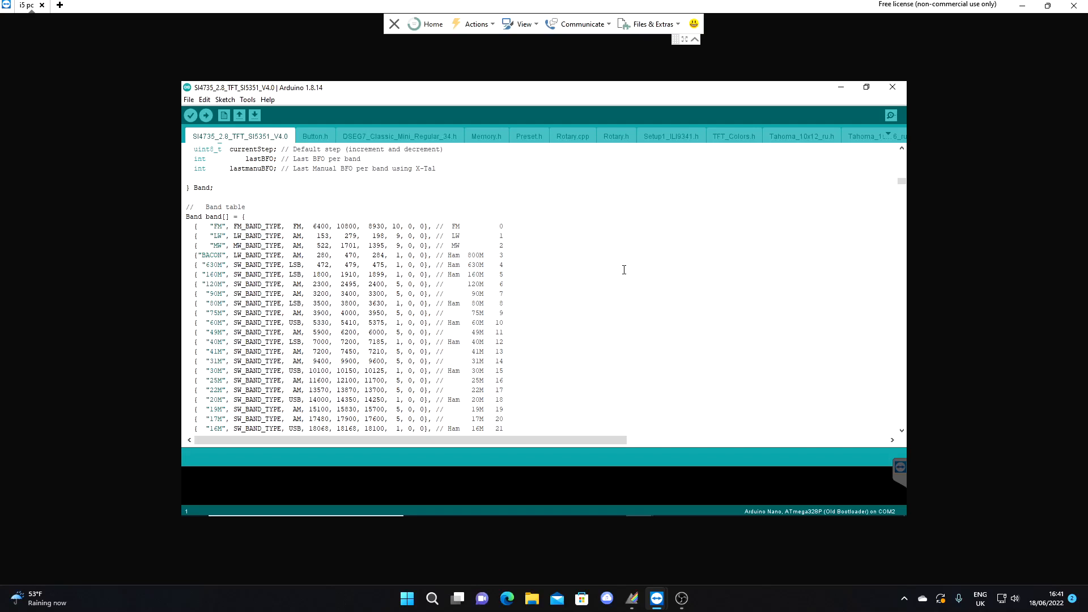
pyautogui.moveTo(175, 247)
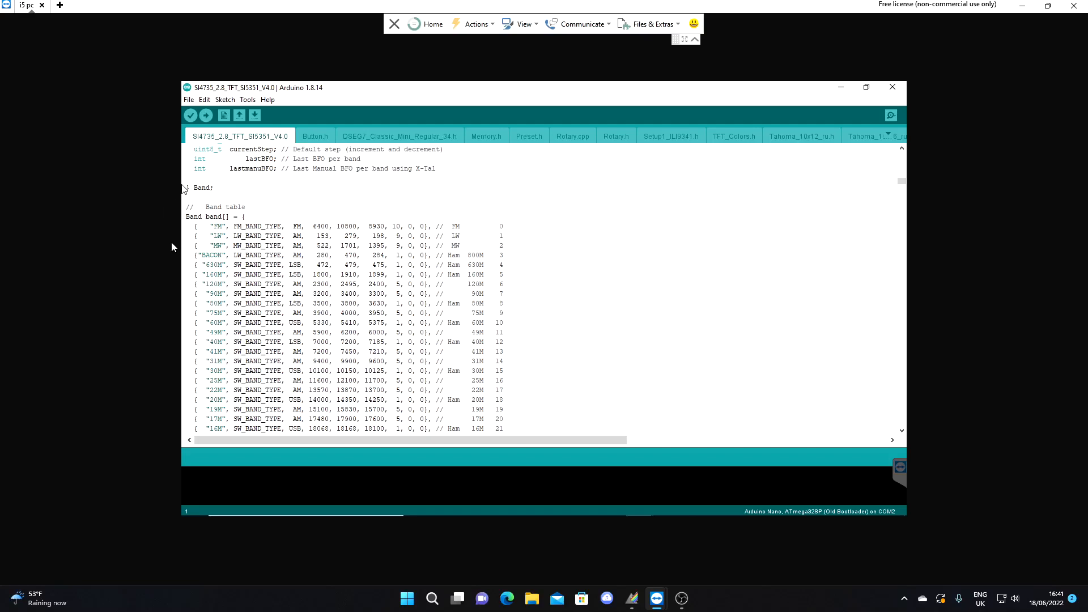
# Edit the band table so BACON reads BCON and 160M's upper limit is 2000.
pyautogui.click(212, 255)
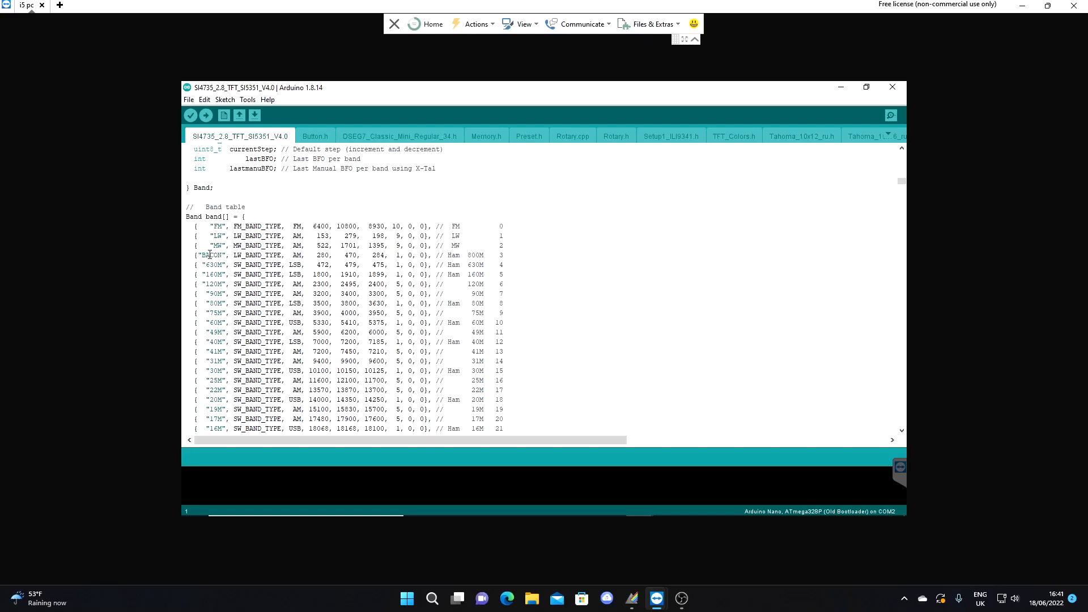
pyautogui.click(222, 255)
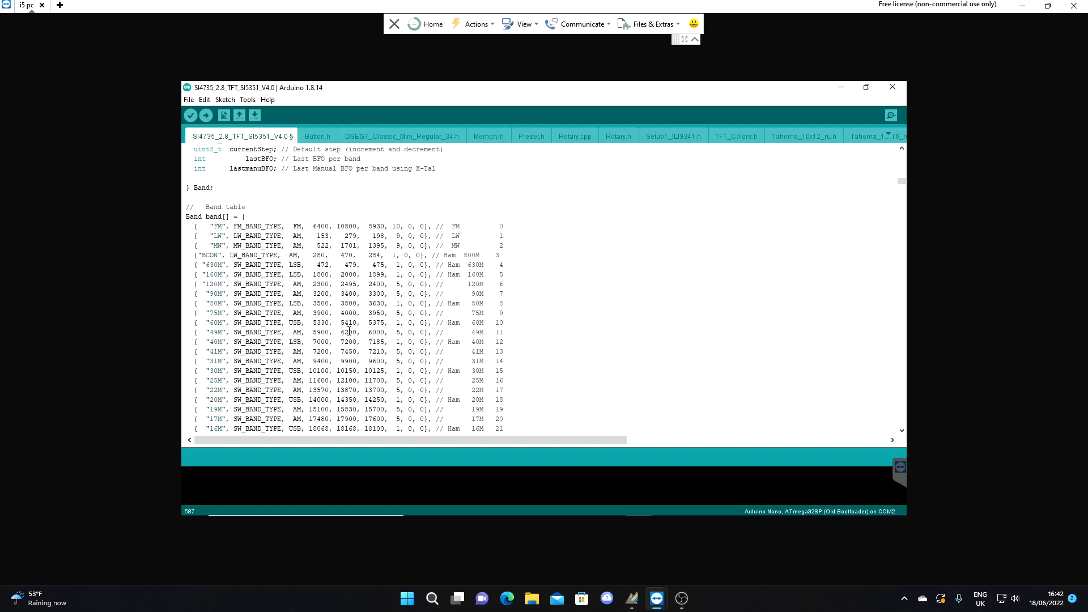
# With 31M now starting at 9200, scroll through the BAND_ defines and back to the Band struct.
pyautogui.scroll(-3)
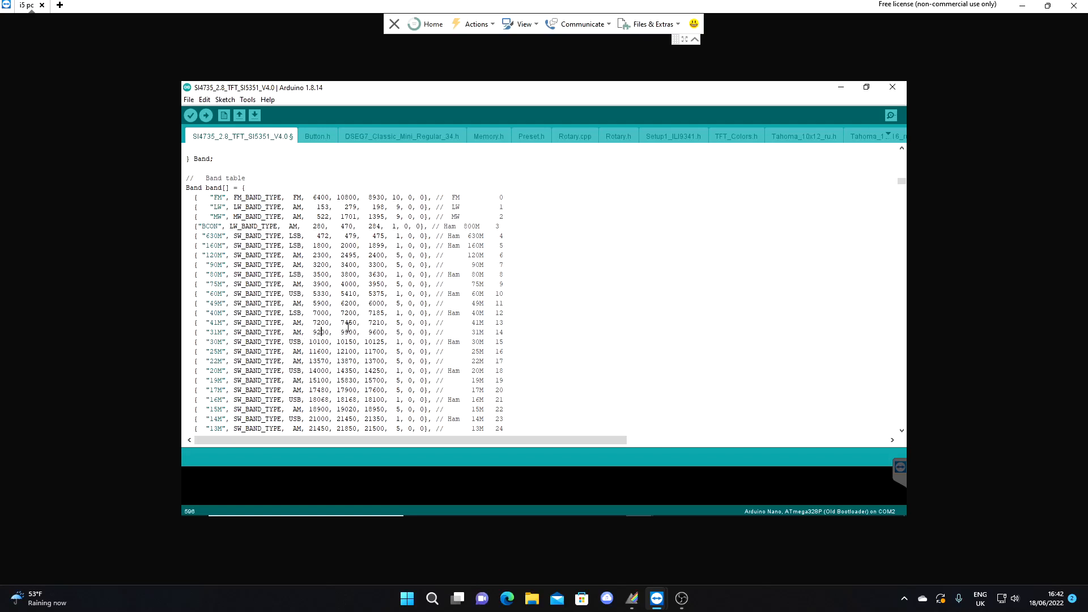
pyautogui.moveTo(337, 360)
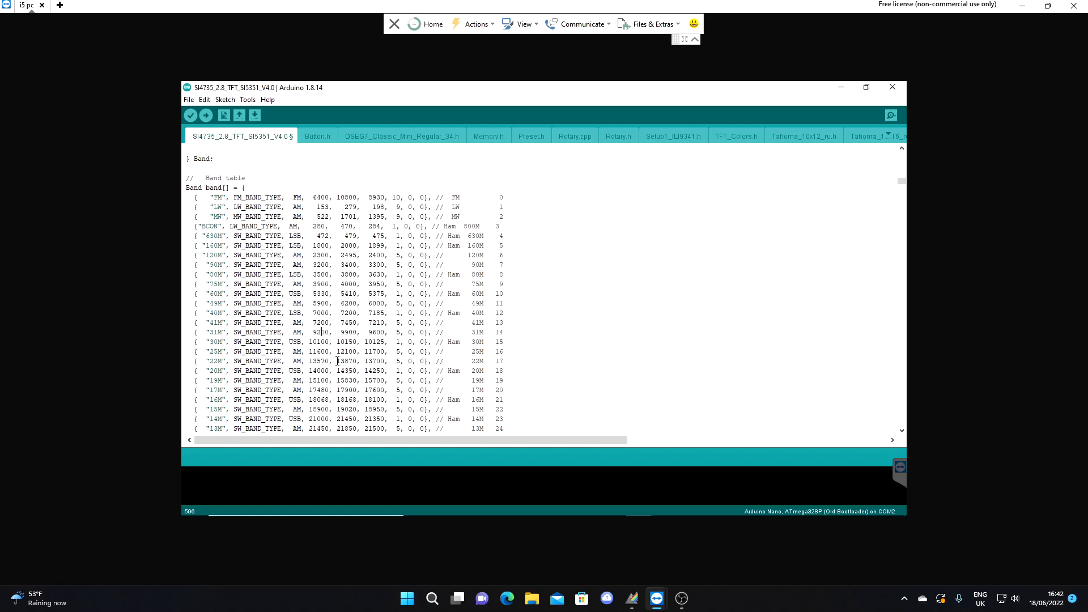
pyautogui.scroll(-3)
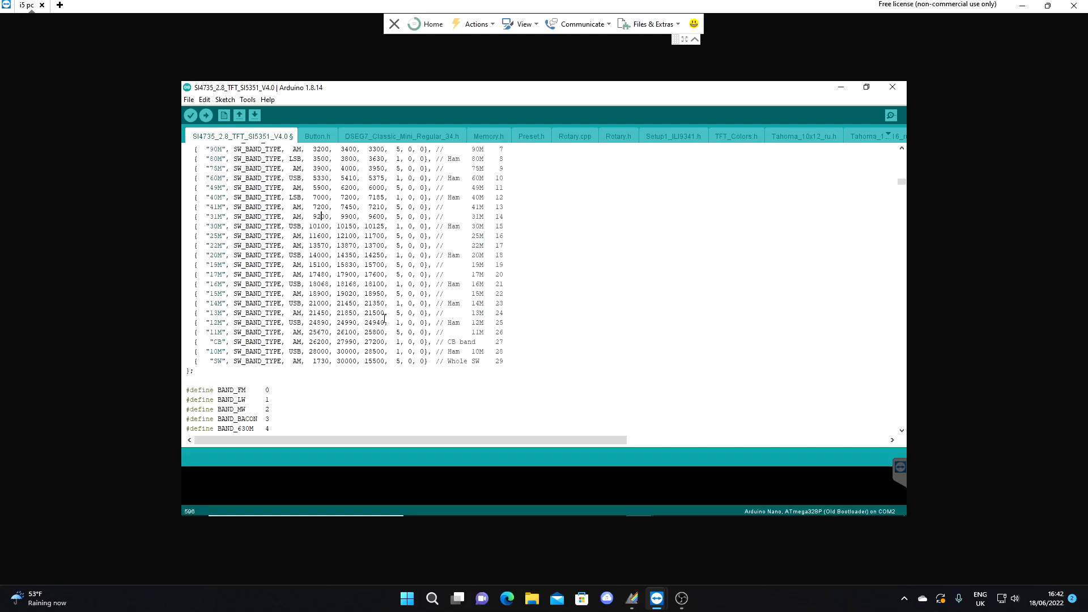
pyautogui.scroll(-3)
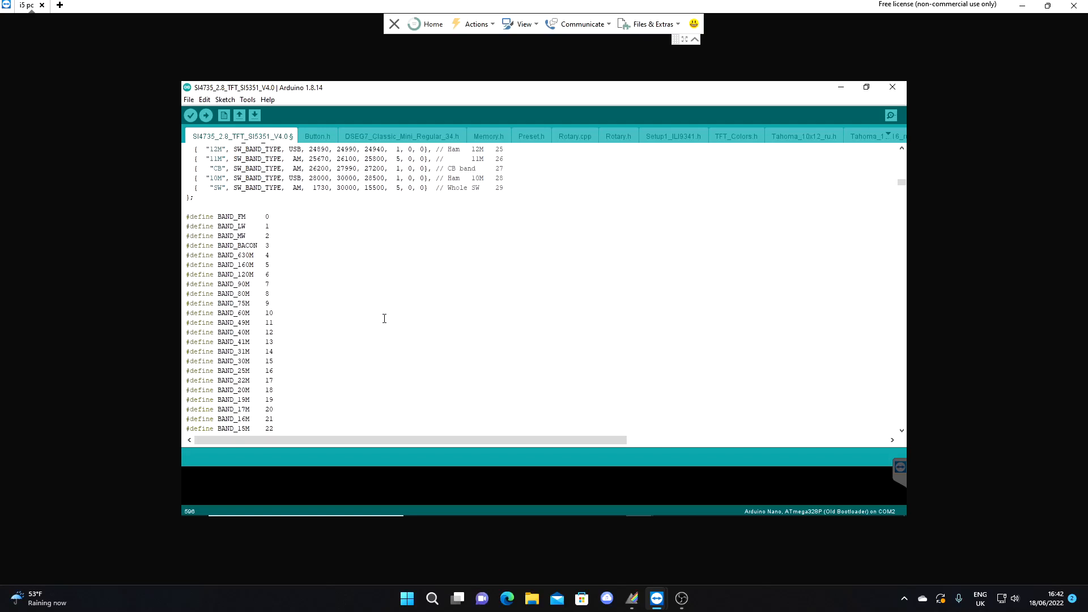
pyautogui.scroll(3)
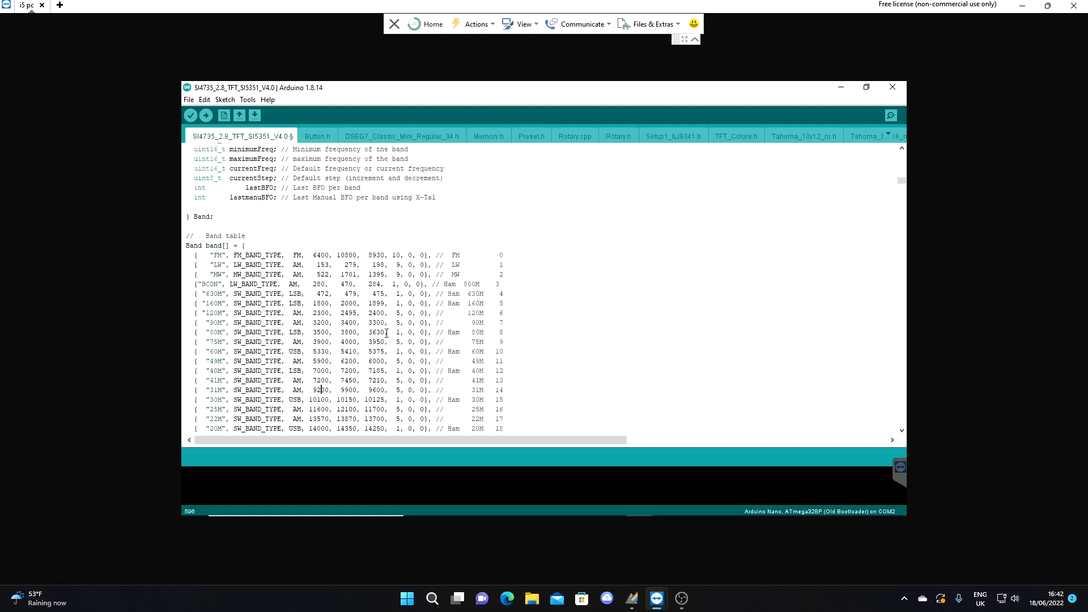
pyautogui.scroll(3)
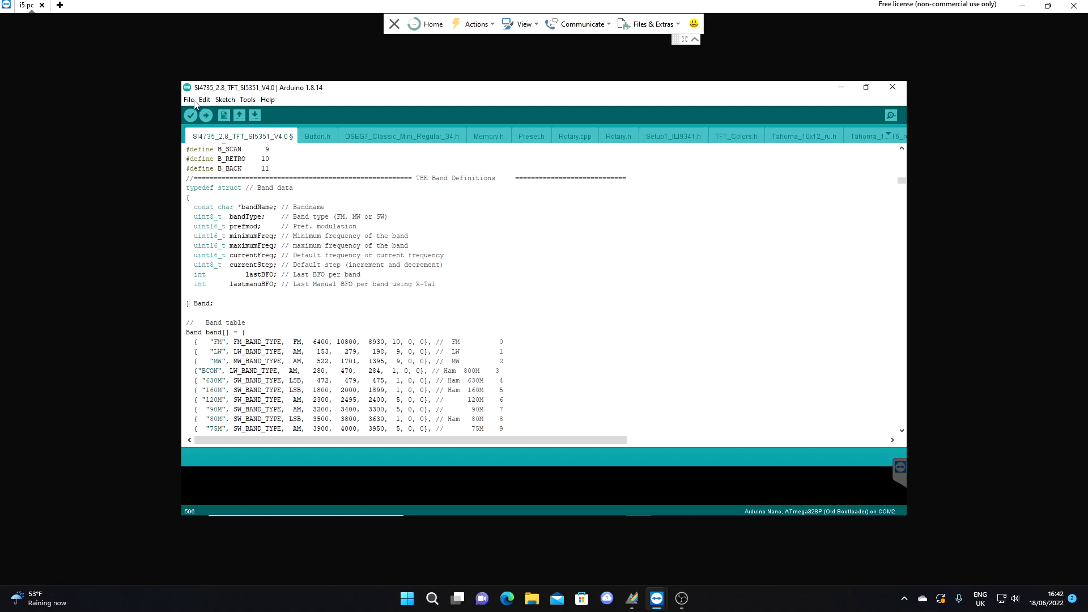
# Save the edited sketch via File > Save, triggering the read-only warning.
pyautogui.click(189, 100)
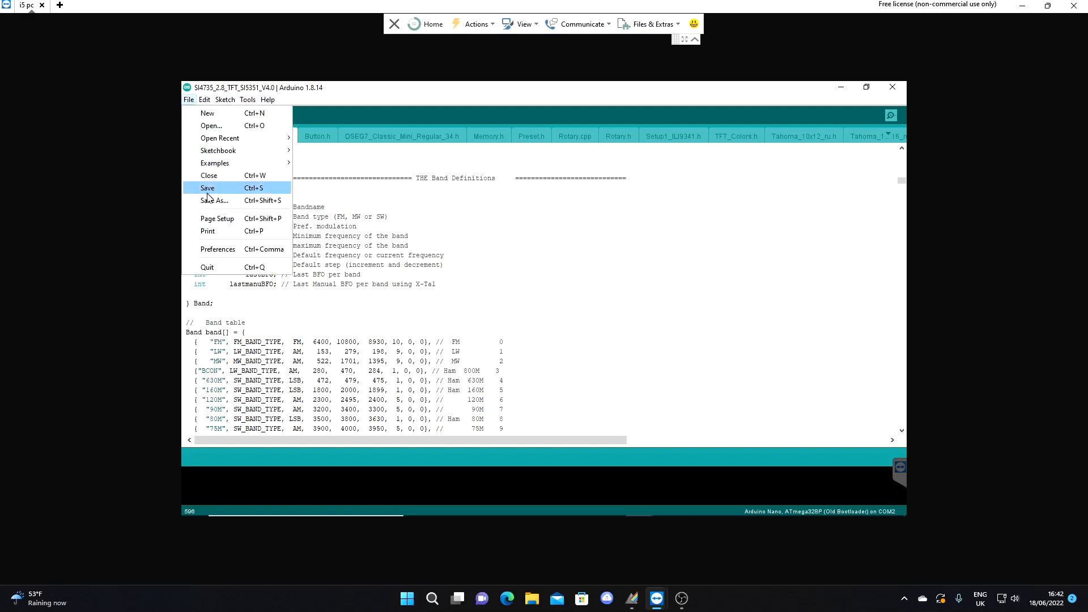
pyautogui.click(206, 187)
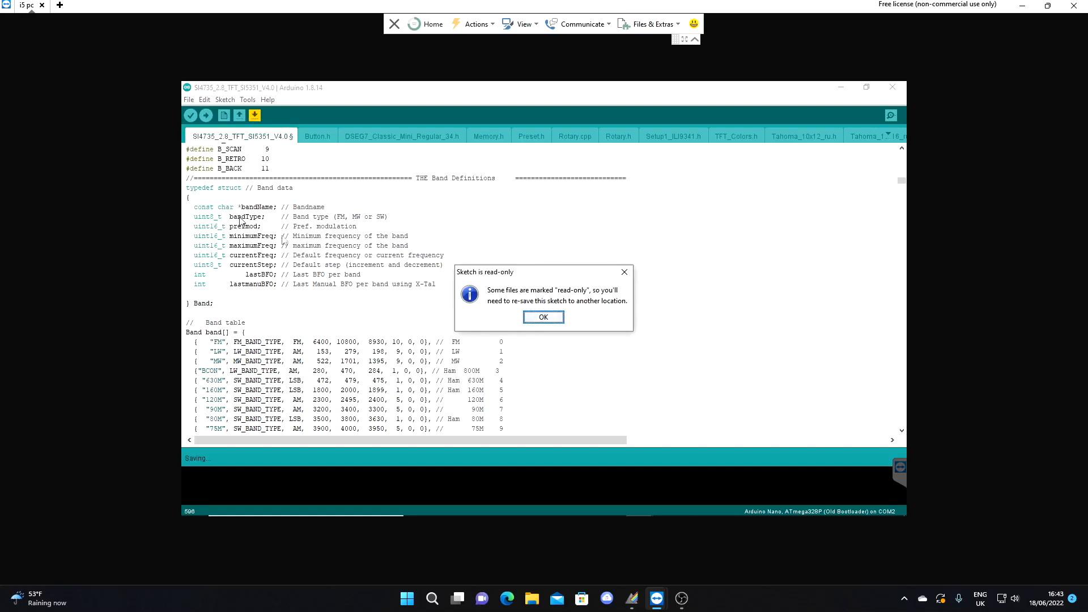
# Acknowledge the read-only warning so the 'Save sketch folder as' dialog appears.
pyautogui.click(543, 318)
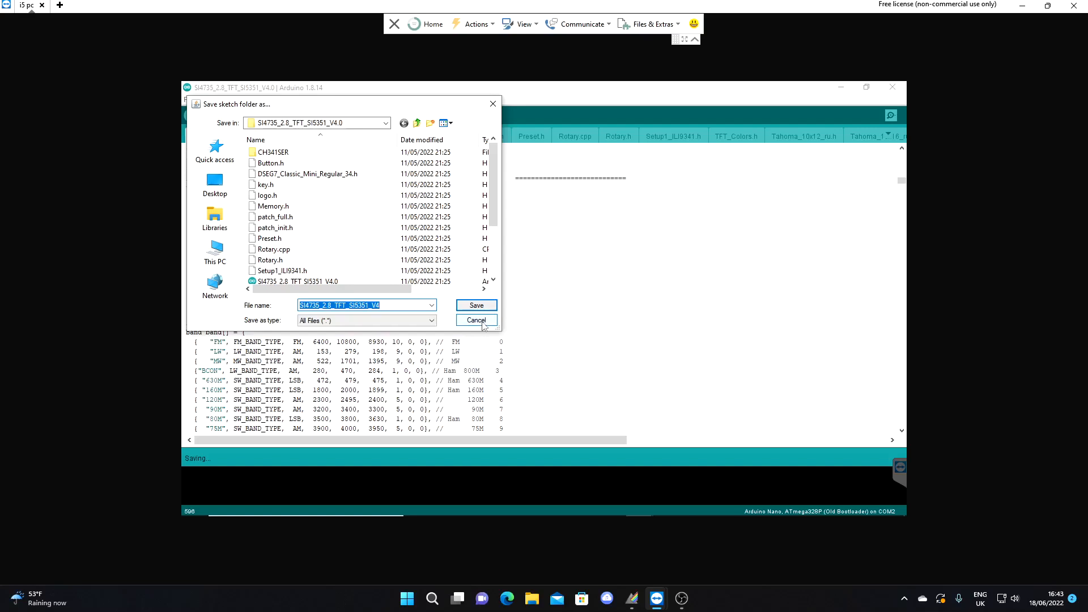
# Cancel the 'Save sketch folder as' dialog and return to the unsaved edited code.
pyautogui.click(476, 320)
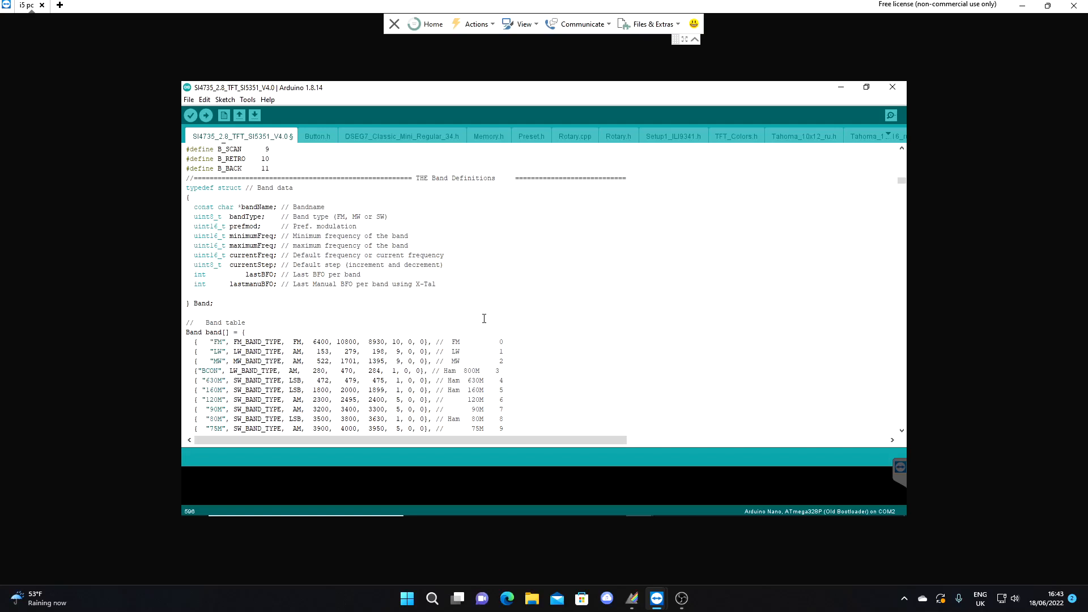
pyautogui.moveTo(473, 310)
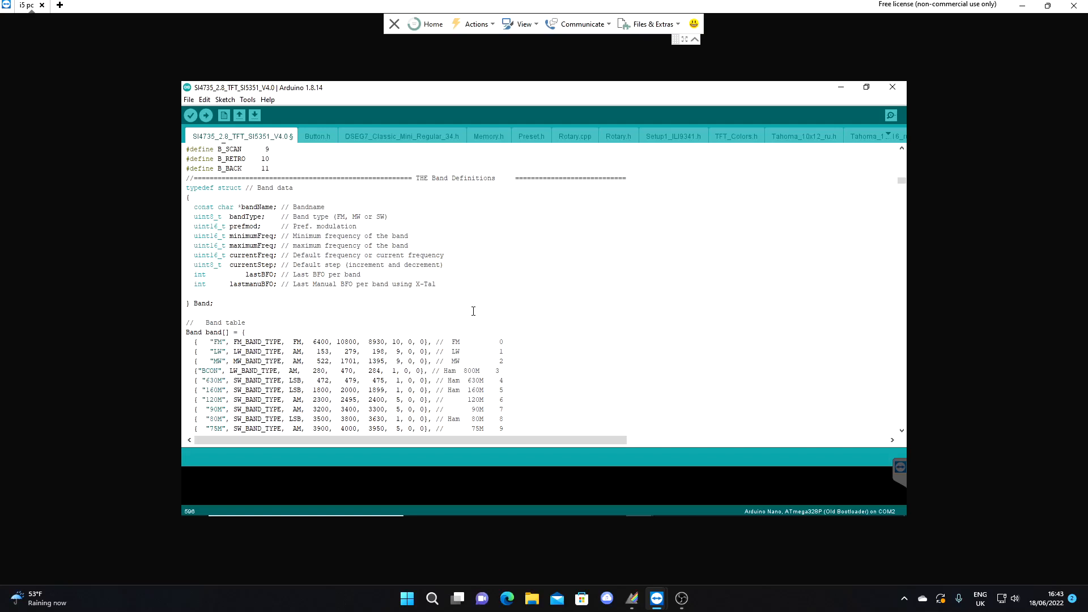